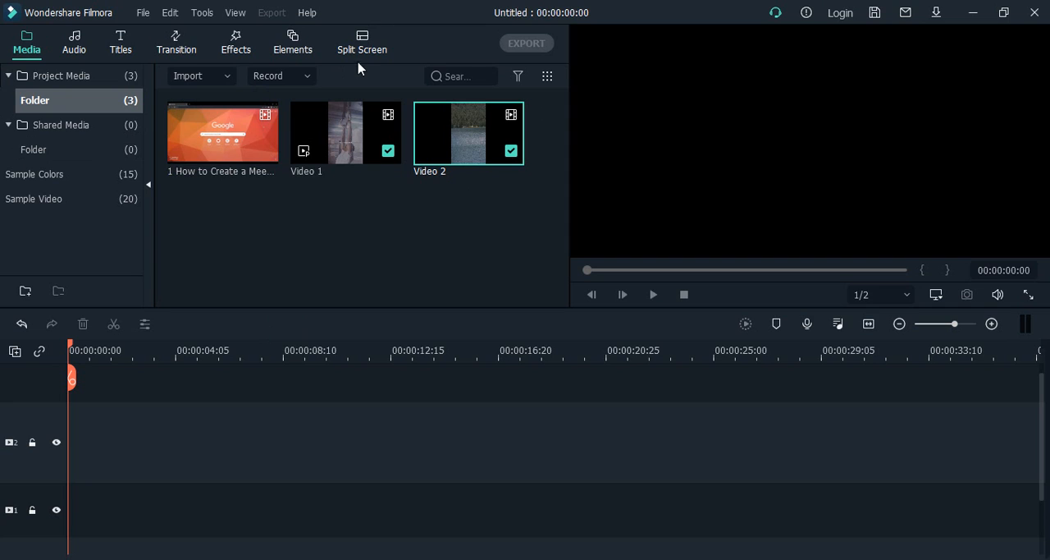
Browse the Split Screen template collection for a layout.
left_click(361, 41)
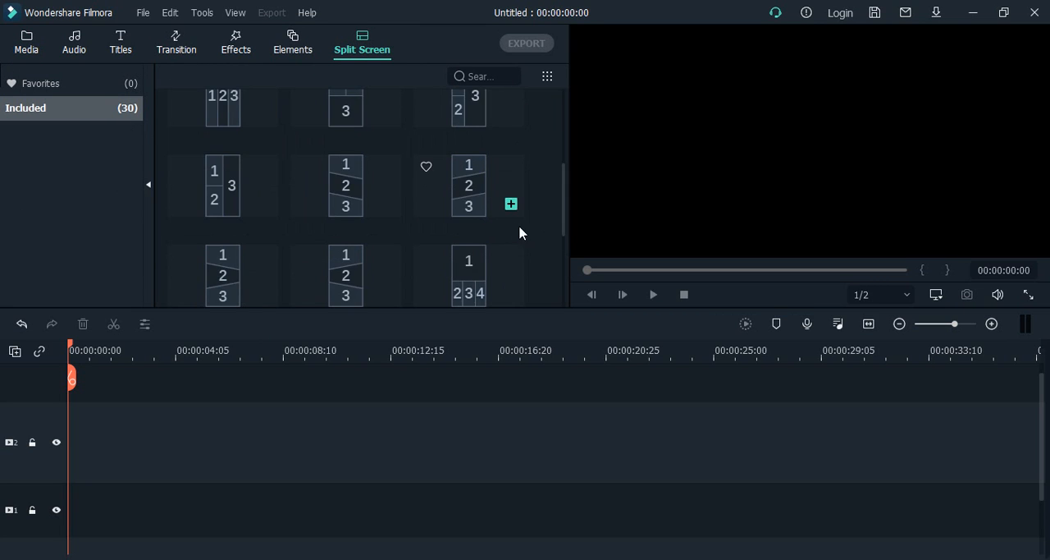
scroll("down", 3)
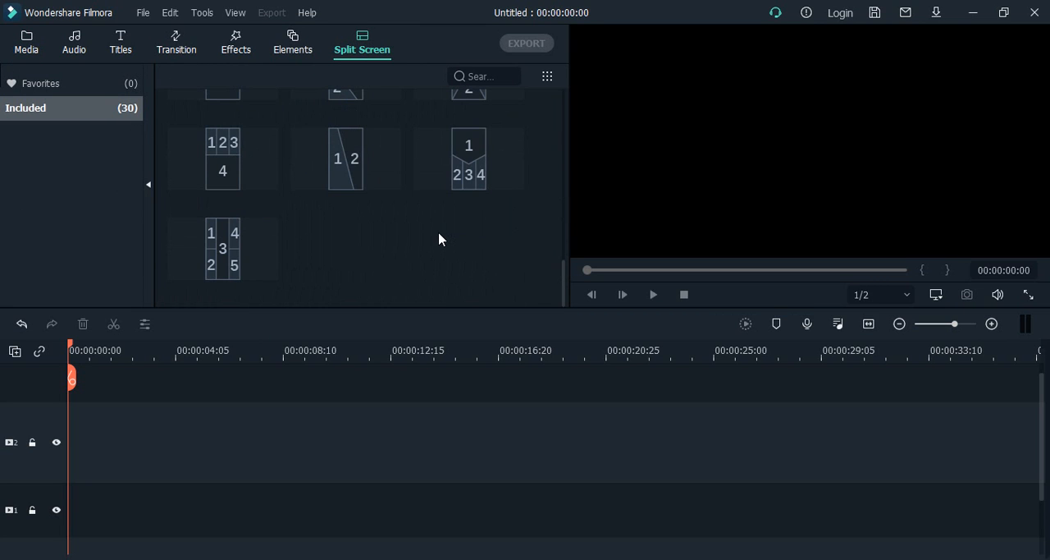
mouse_move(348, 241)
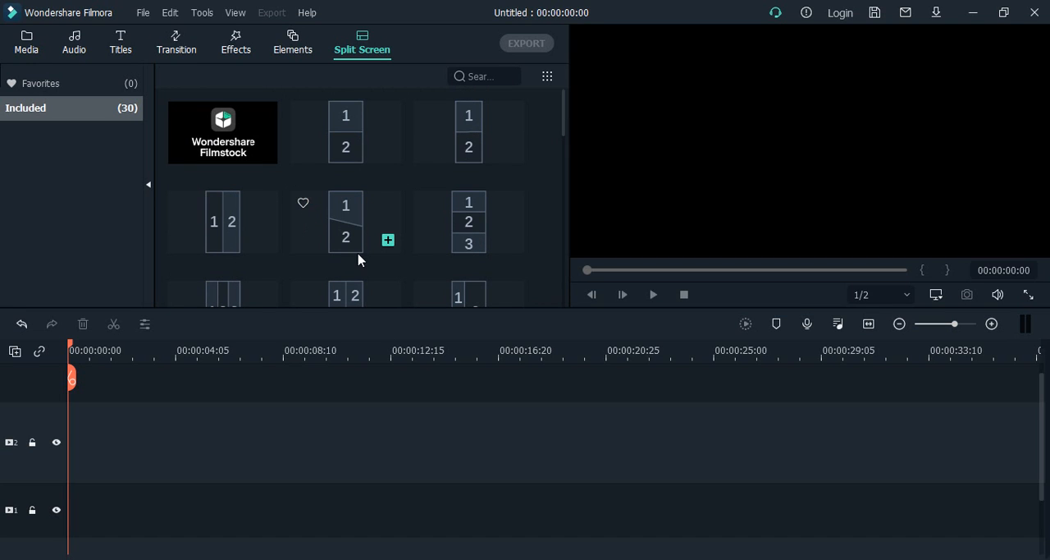
mouse_move(345, 131)
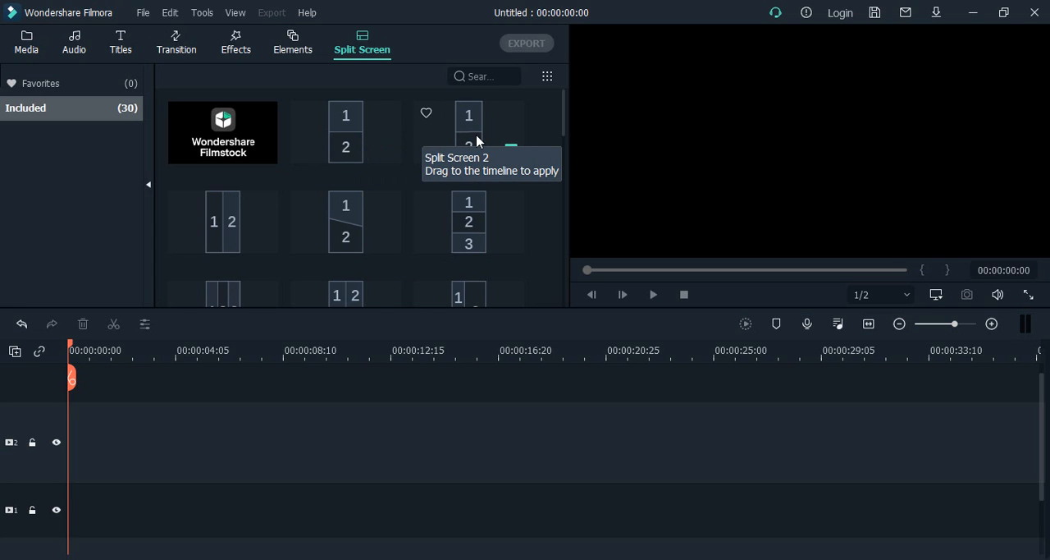
Place the Split Screen 2 stacked layout on the first video track and enter its advanced editor.
left_click_drag(469, 131, 131, 440)
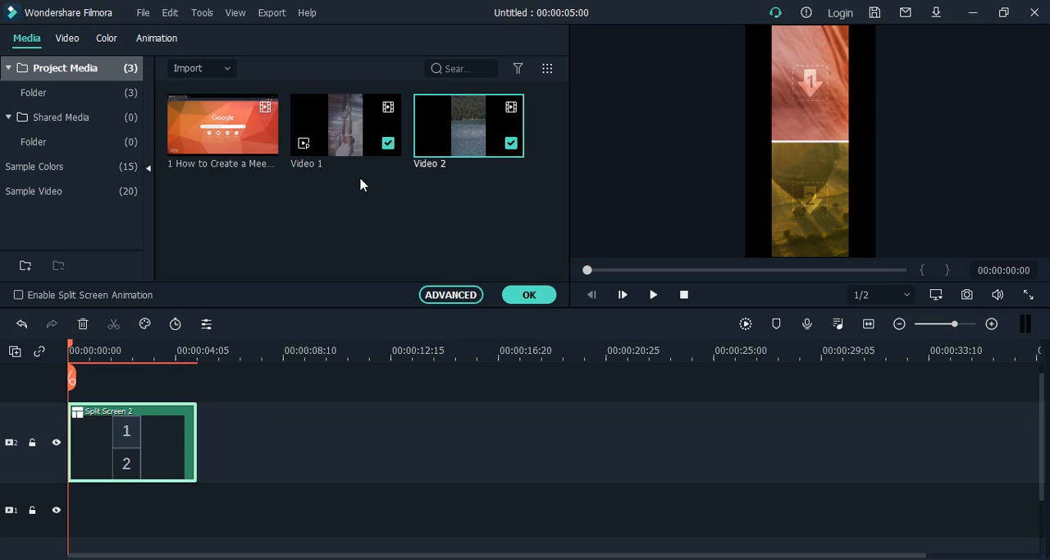
mouse_move(287, 131)
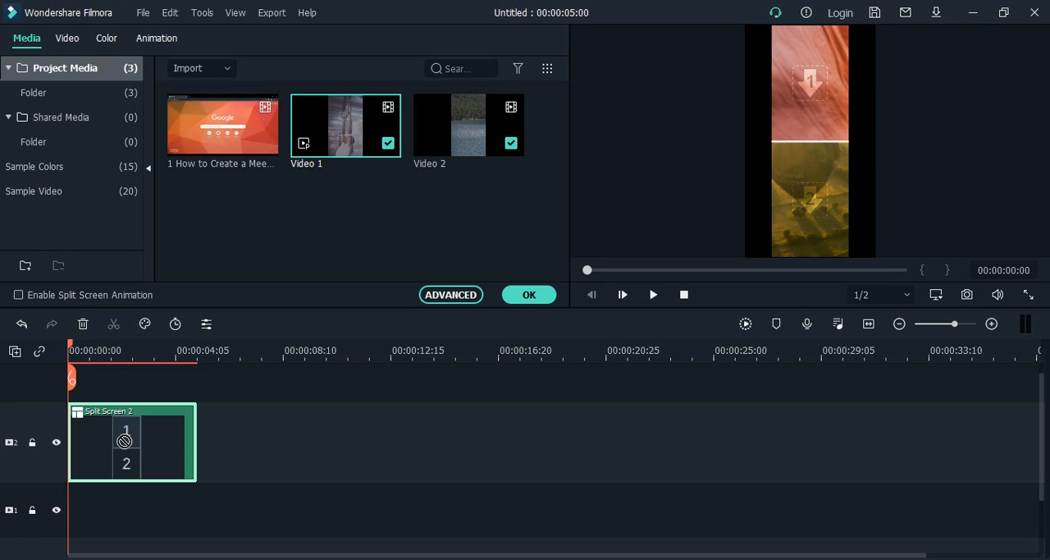
mouse_move(309, 423)
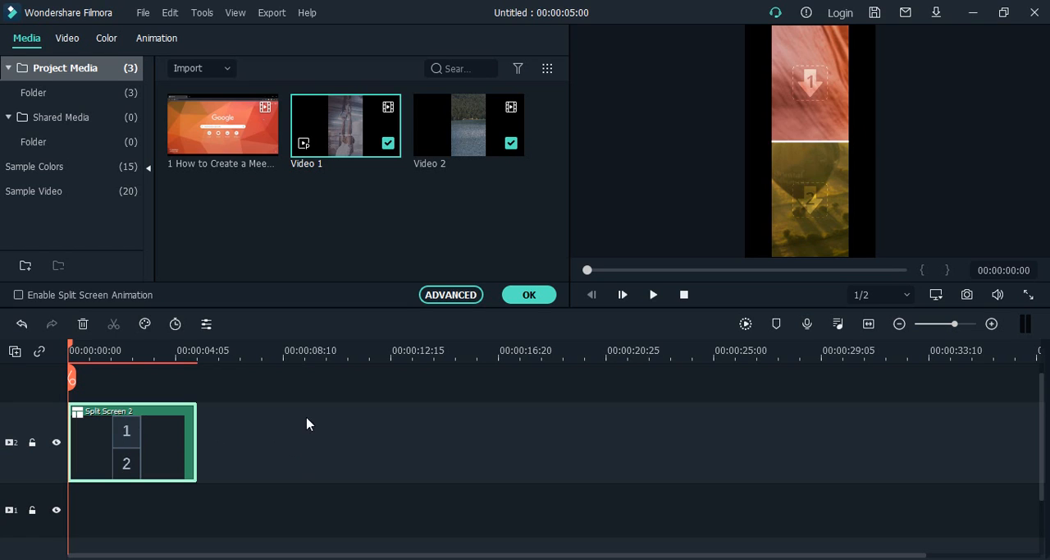
mouse_move(102, 506)
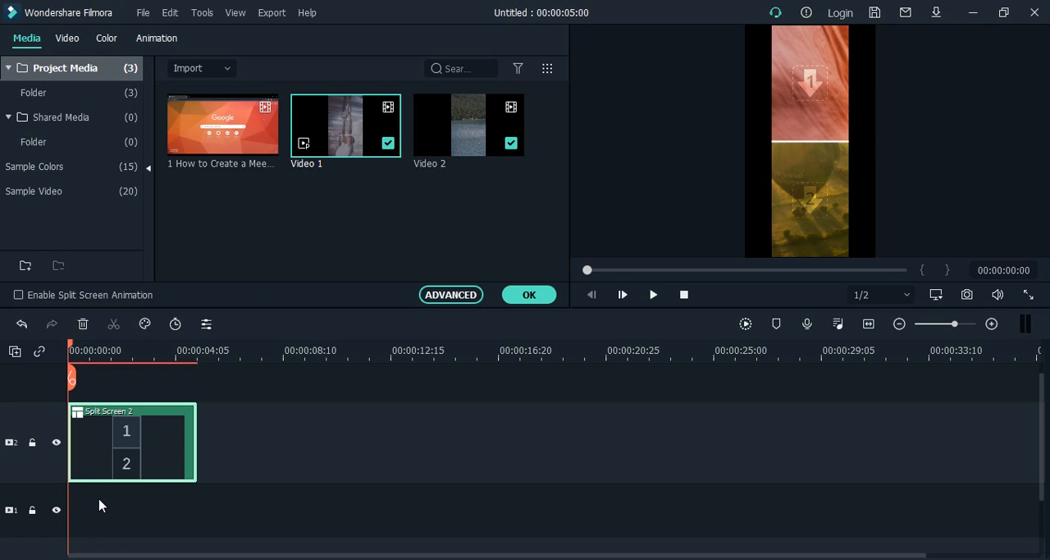
mouse_move(450, 453)
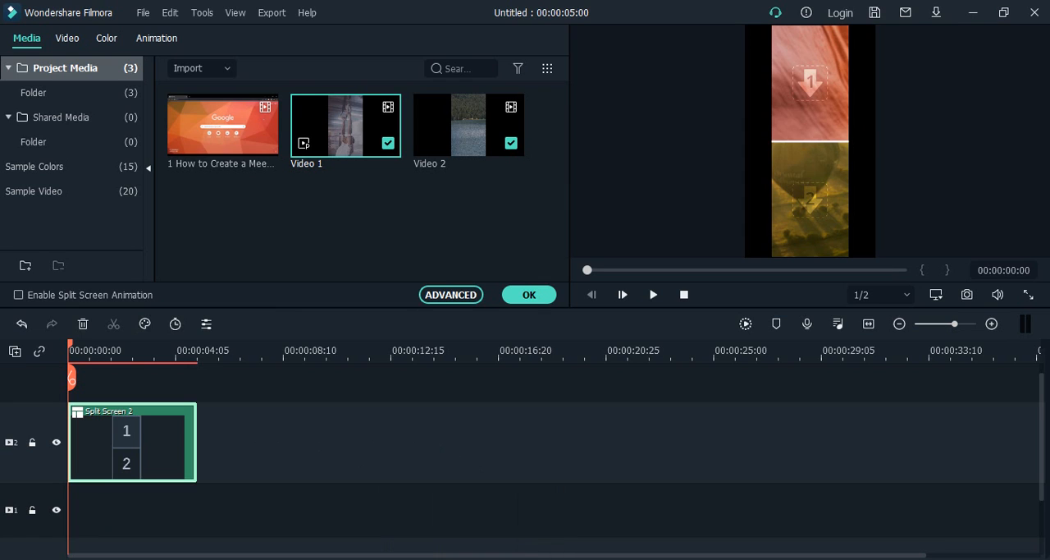
left_click(35, 92)
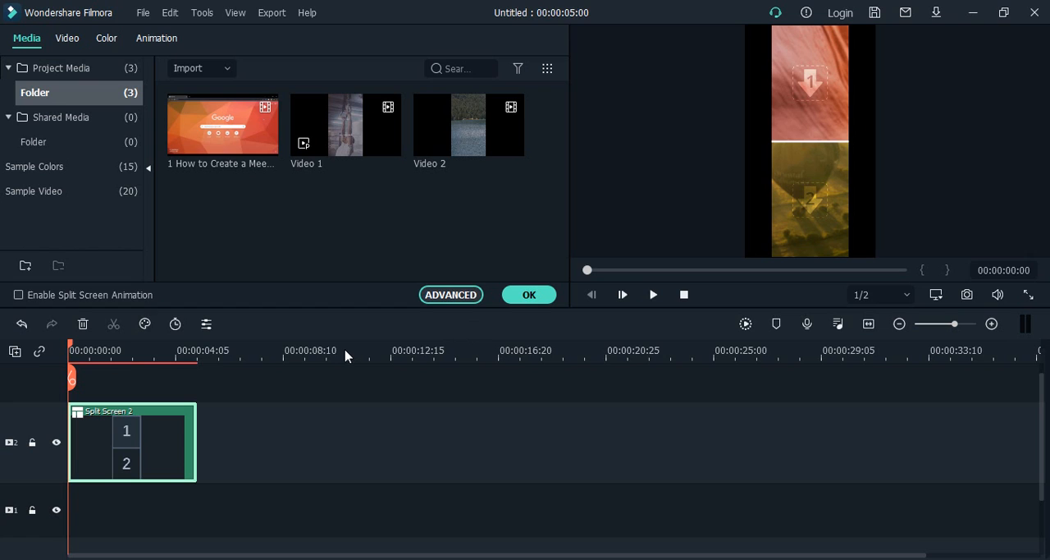
mouse_move(346, 348)
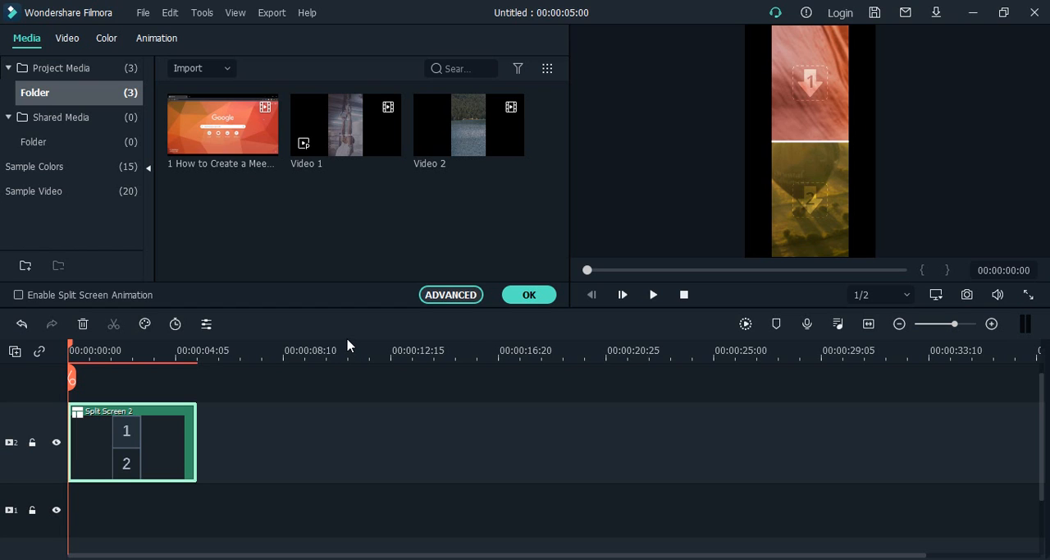
left_click(450, 294)
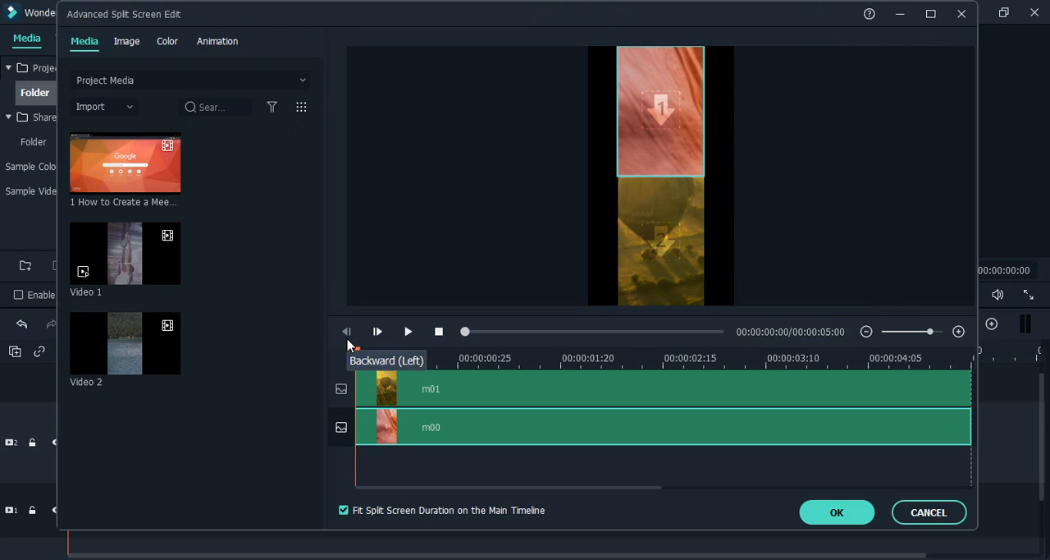
mouse_move(407, 414)
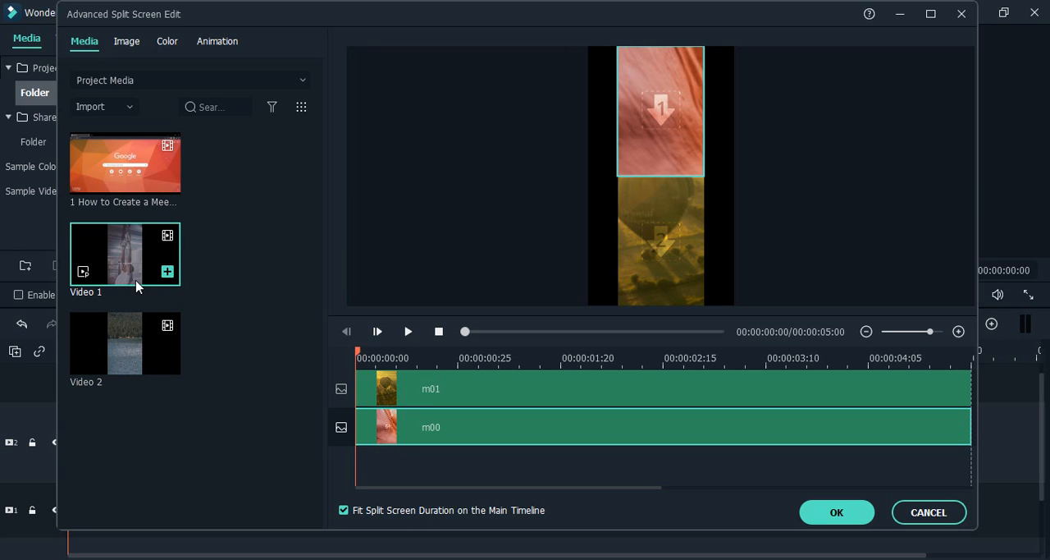
mouse_move(125, 254)
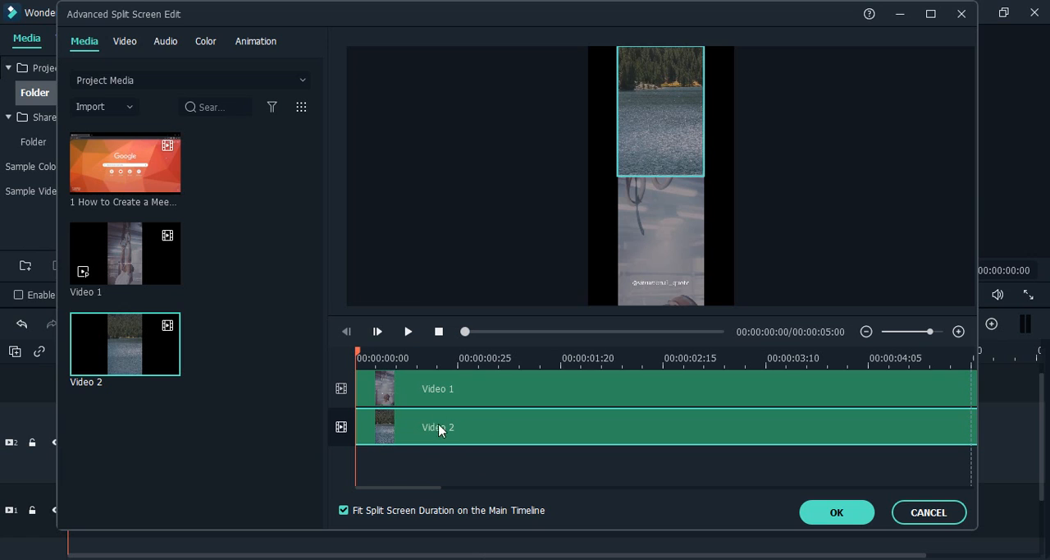
Select the lower pane's clip to reveal its zoom, audio and delete controls.
left_click(660, 112)
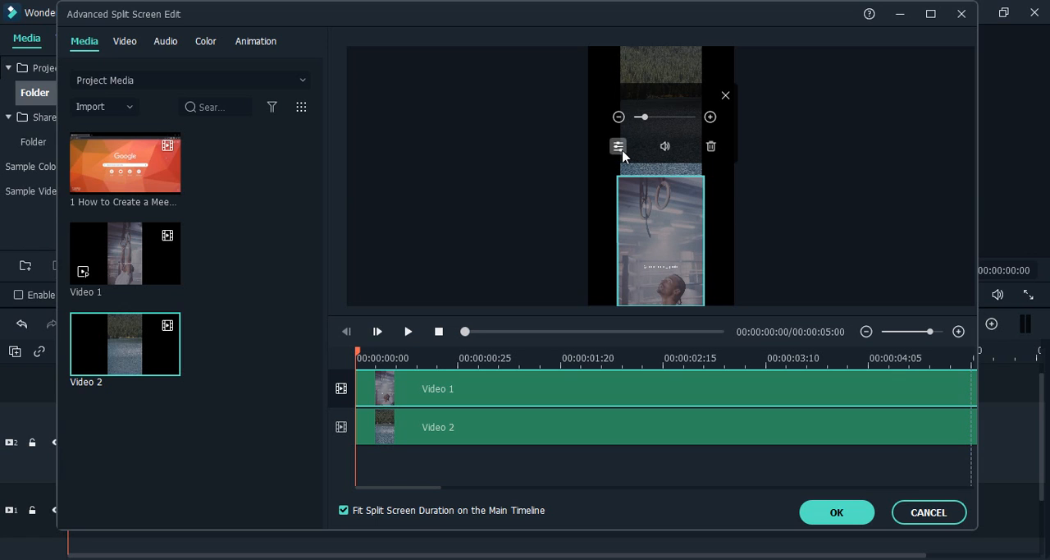
Show the lower pane clip's Video settings with Transform, Stabilization and Chroma Key.
left_click(125, 41)
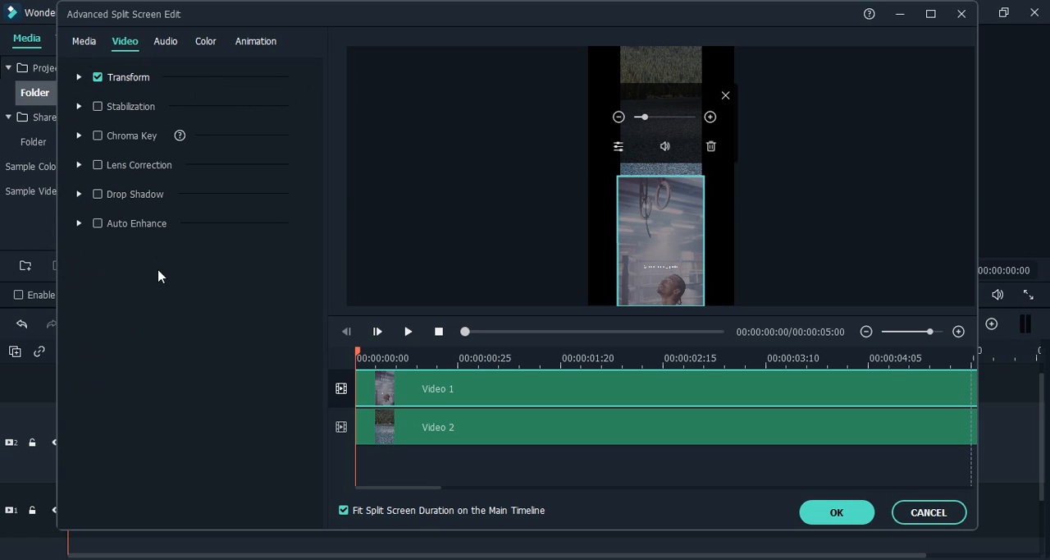
mouse_move(138, 239)
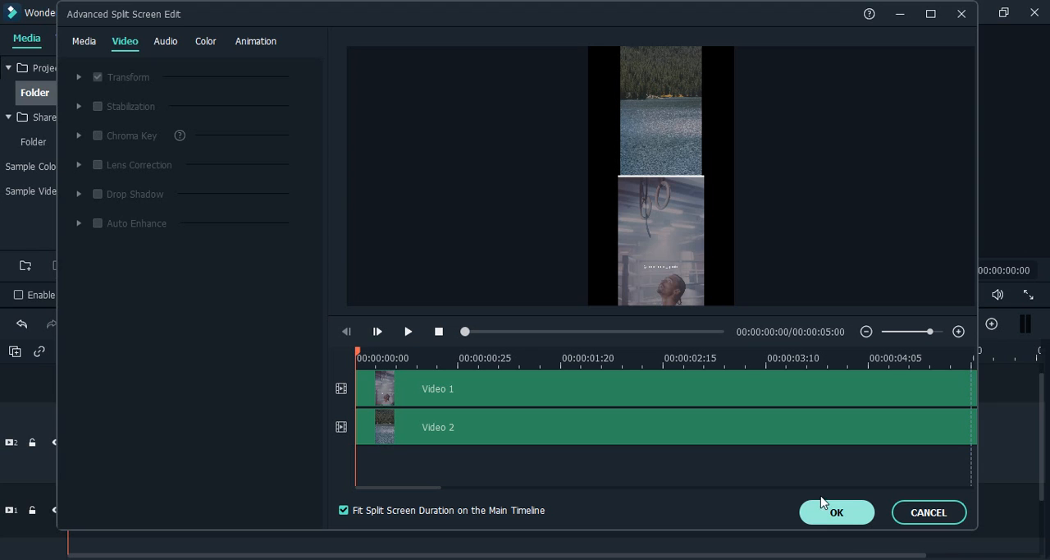
mouse_move(847, 505)
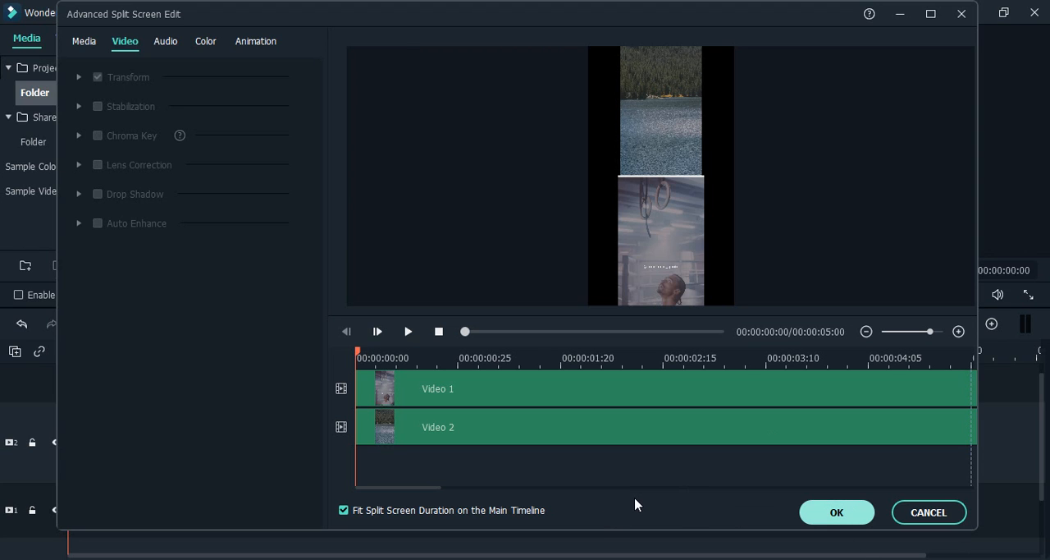
Confirm the split-screen edits with OK and play the stacked two-video clip in preview.
left_click(837, 512)
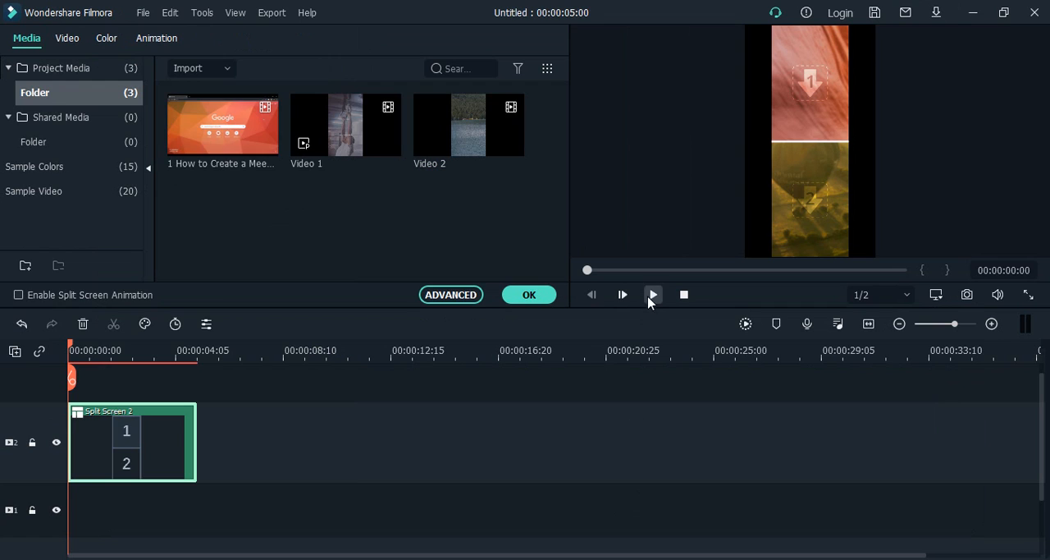
left_click(653, 295)
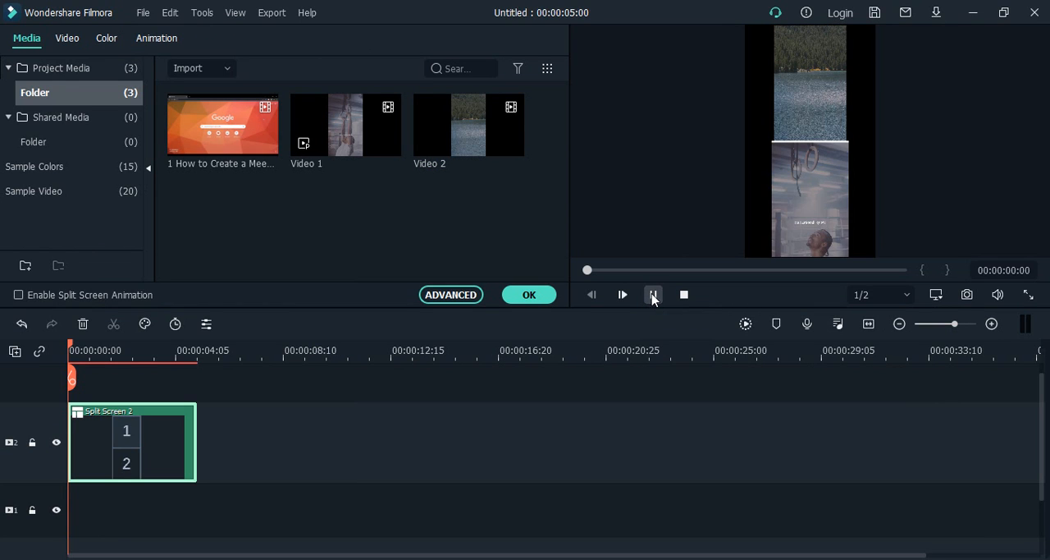
left_click(624, 296)
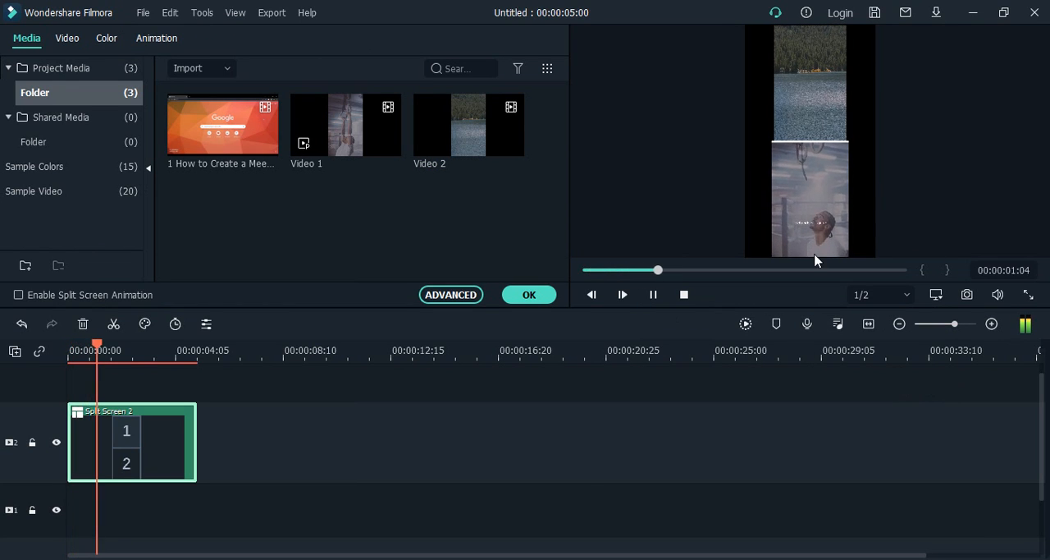